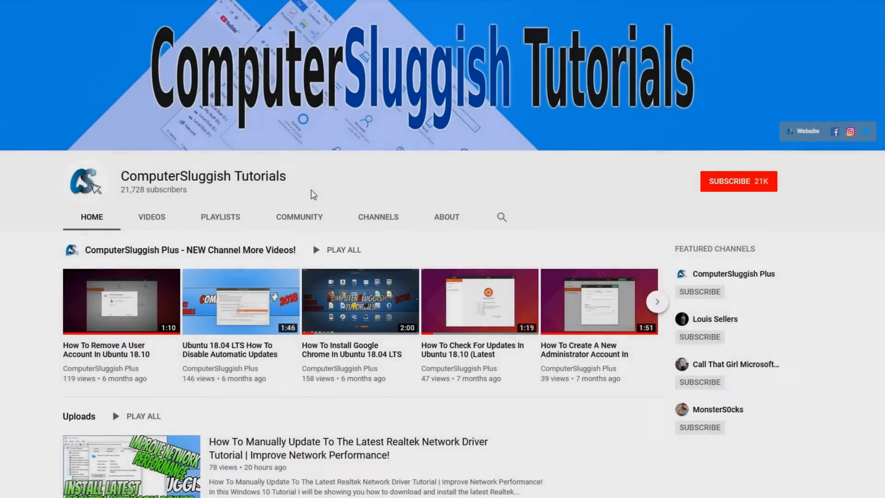
{"action": "mouse_move", "coordinate": [372, 179]}
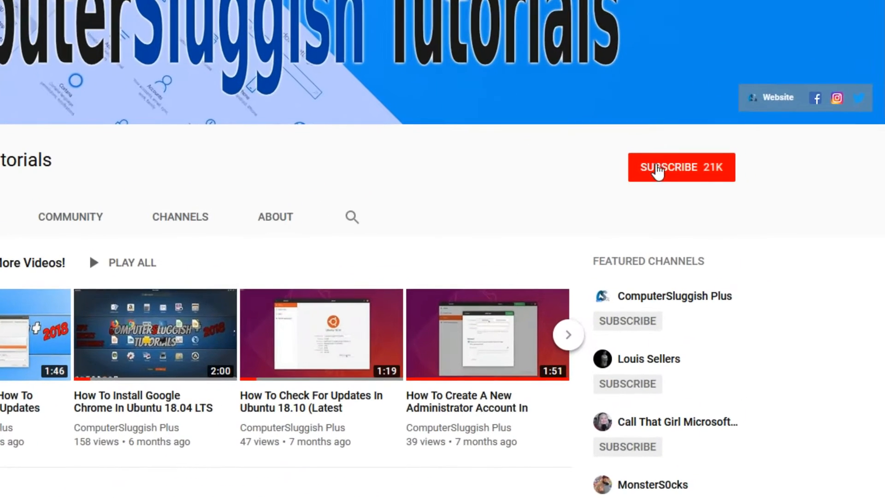
- Subscribe to ComputerSluggish Tutorials on YouTube, then scroll down the page
{"action": "left_click", "coordinate": [681, 167]}
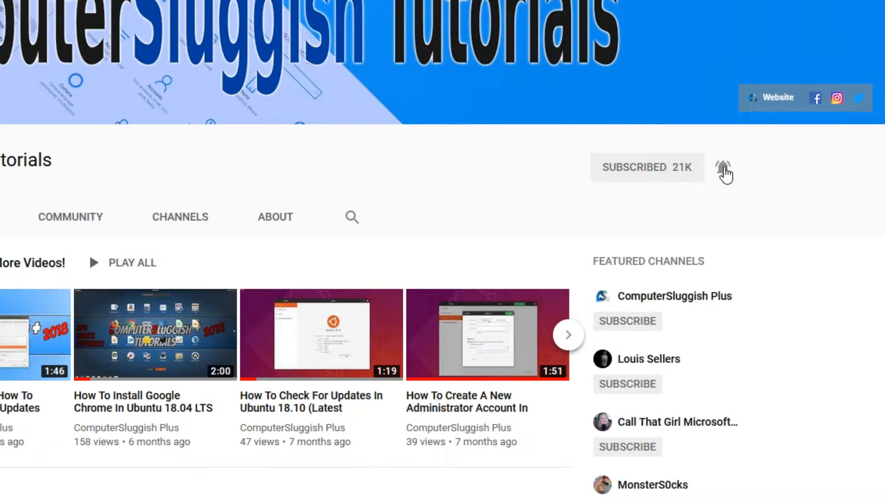
{"action": "scroll", "scroll_direction": "down", "scroll_amount": 3}
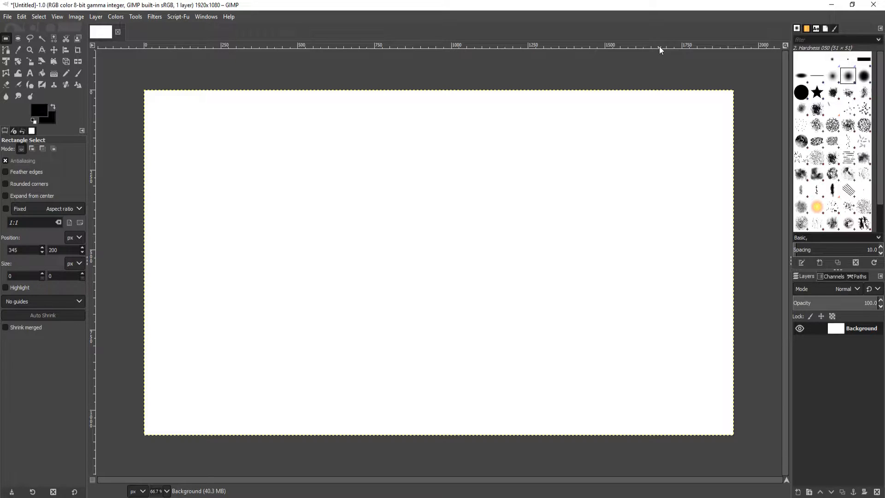
{"action": "mouse_move", "coordinate": [605, 211]}
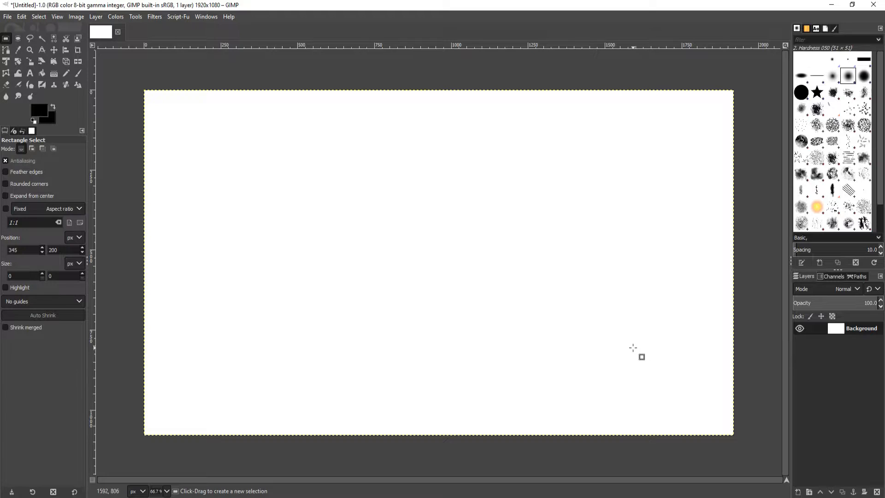
{"action": "mouse_move", "coordinate": [636, 355]}
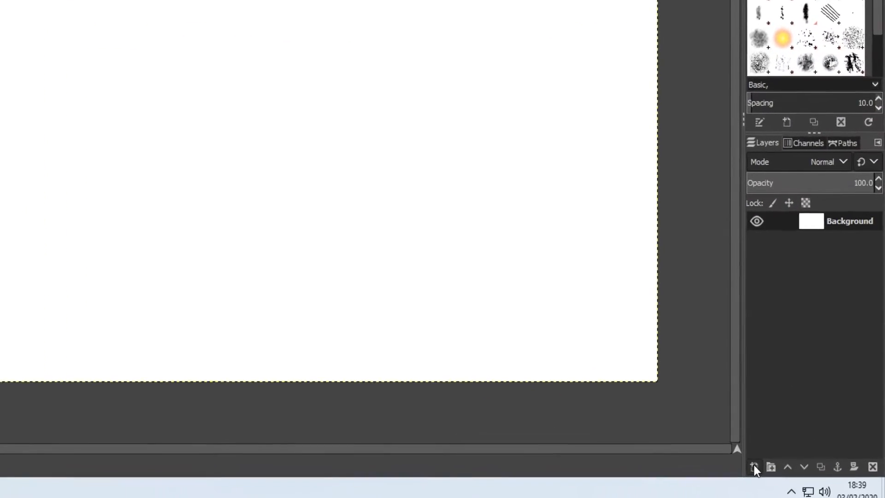
- Create a new layer '1' filled with transparency above the Background
{"action": "left_click", "coordinate": [755, 467]}
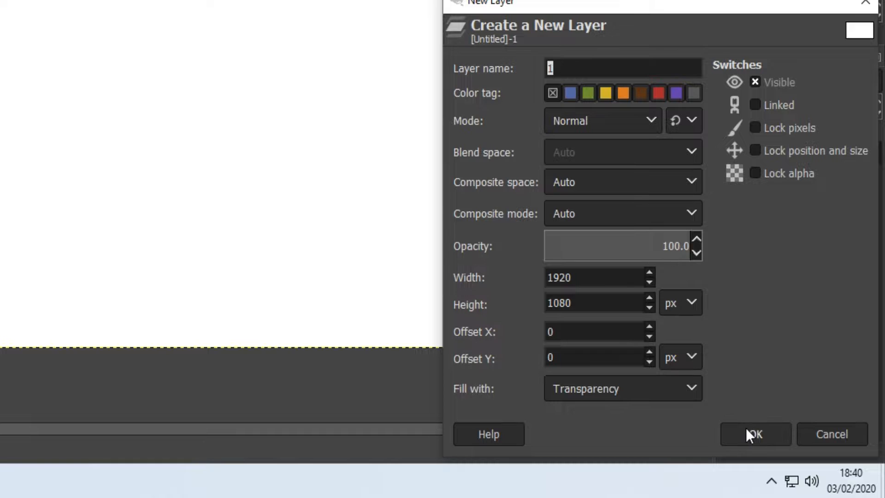
{"action": "left_click", "coordinate": [755, 434]}
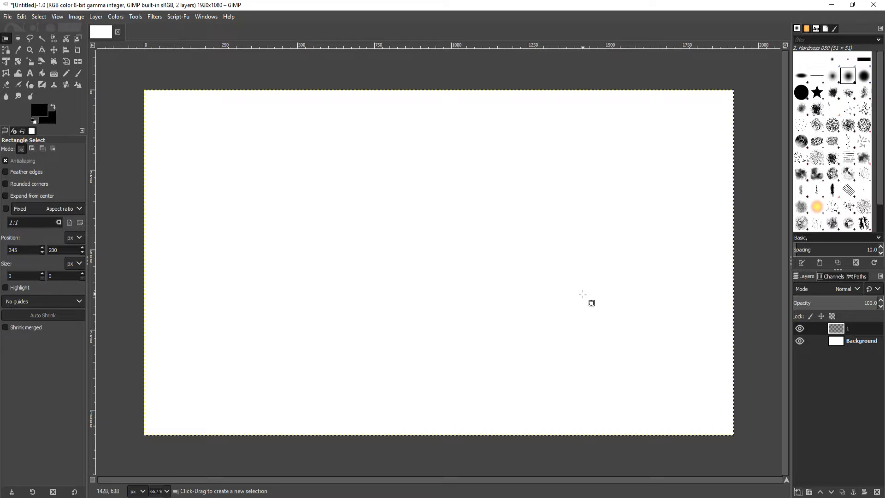
{"action": "mouse_move", "coordinate": [583, 303]}
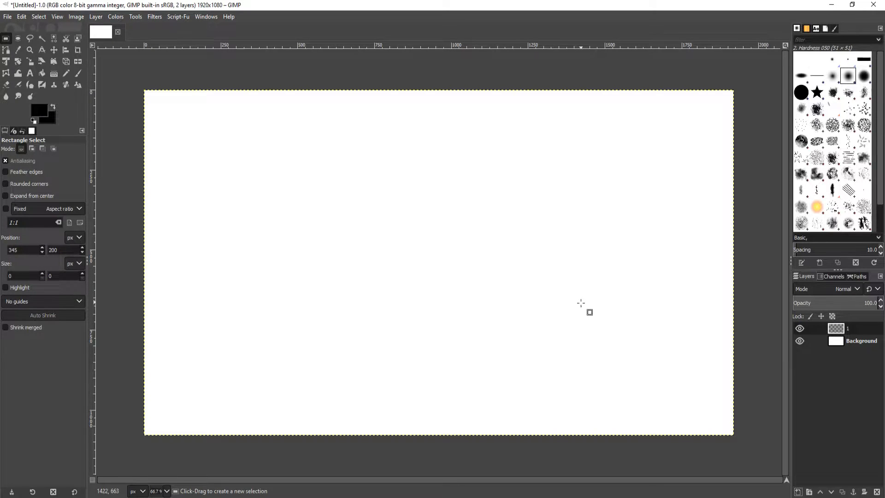
{"action": "mouse_move", "coordinate": [576, 297]}
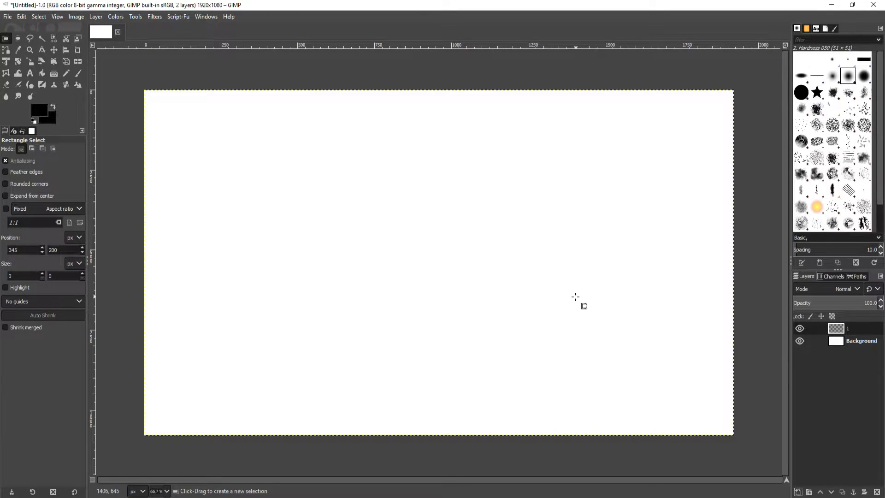
{"action": "mouse_move", "coordinate": [571, 304]}
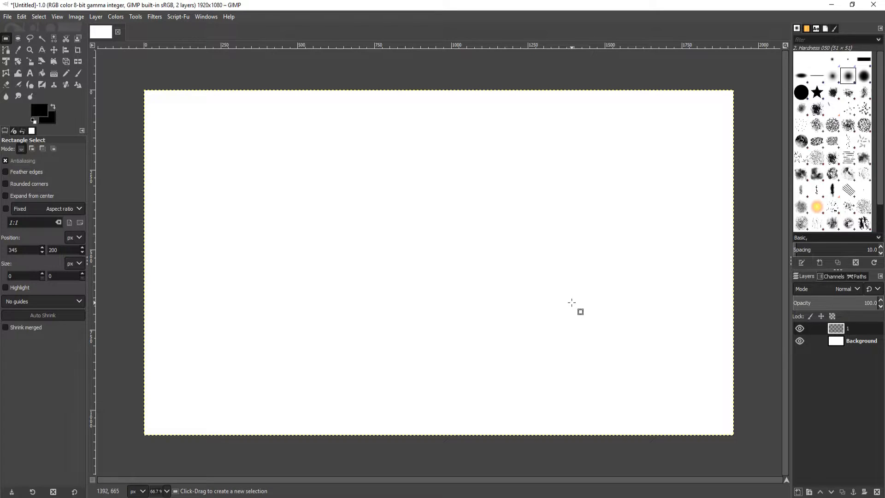
{"action": "mouse_move", "coordinate": [573, 303]}
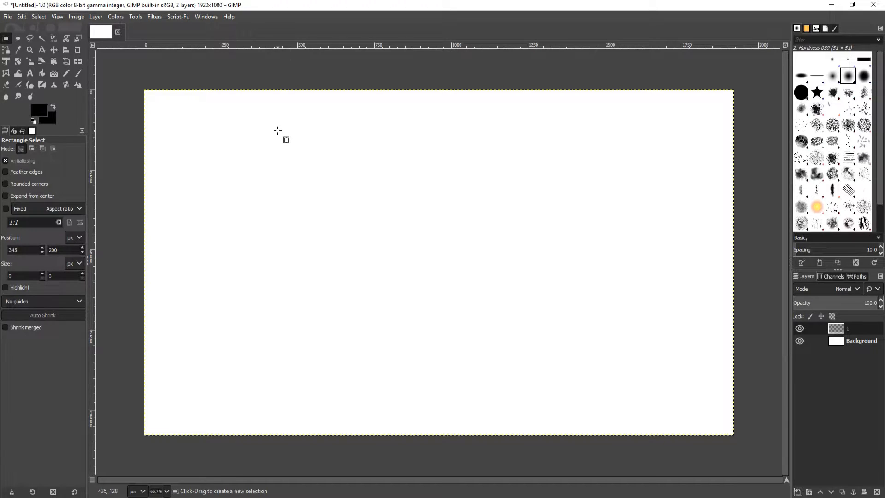
{"action": "mouse_move", "coordinate": [222, 85]}
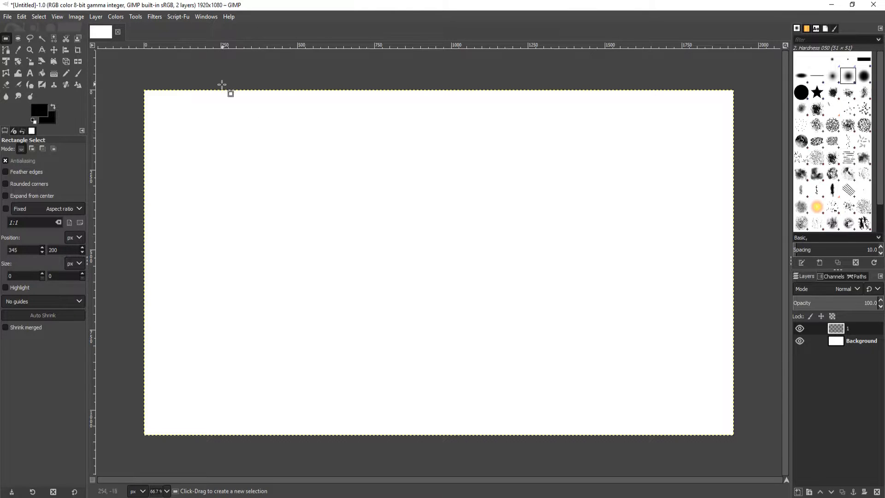
{"action": "mouse_move", "coordinate": [105, 82]}
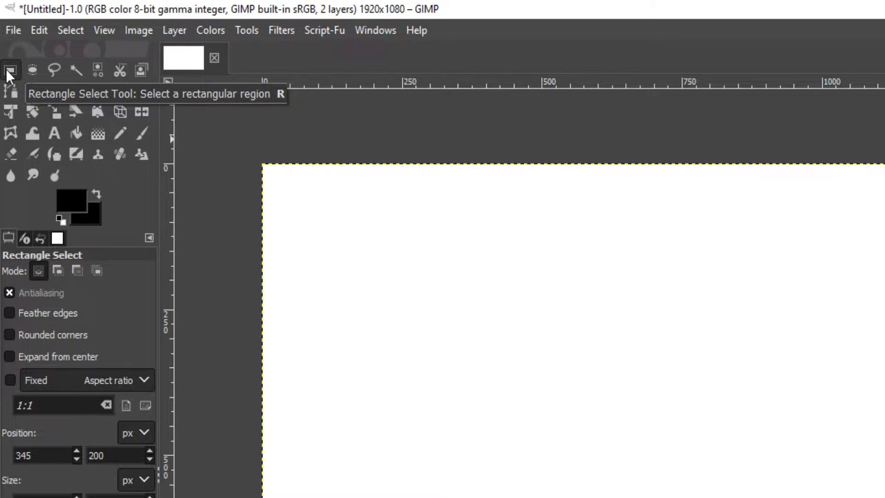
{"action": "mouse_move", "coordinate": [33, 83]}
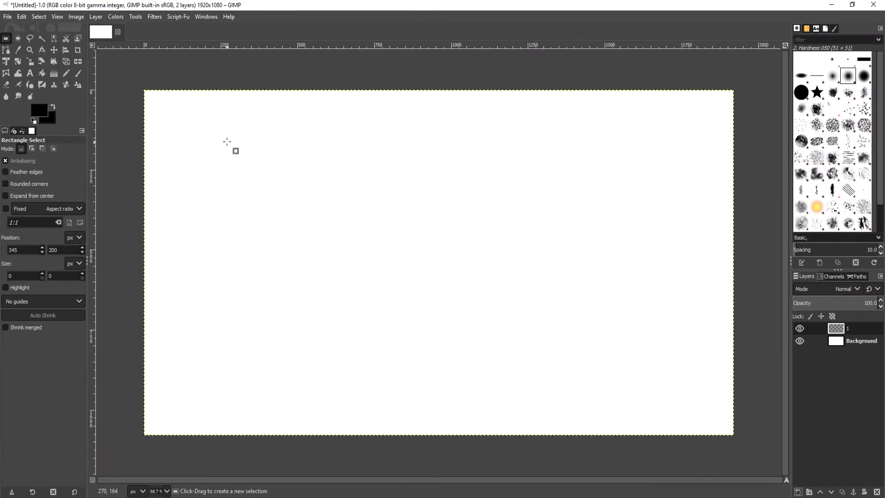
- Drag a square selection and resize it to 430×430 px at 263,155
{"action": "left_click_drag", "start_coordinate": [224, 138], "coordinate": [406, 274]}
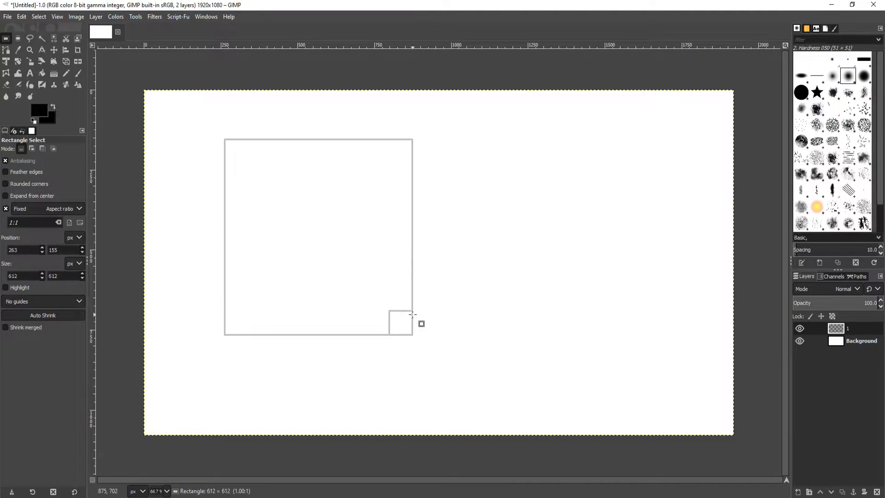
{"action": "left_click_drag", "start_coordinate": [401, 323], "coordinate": [355, 276]}
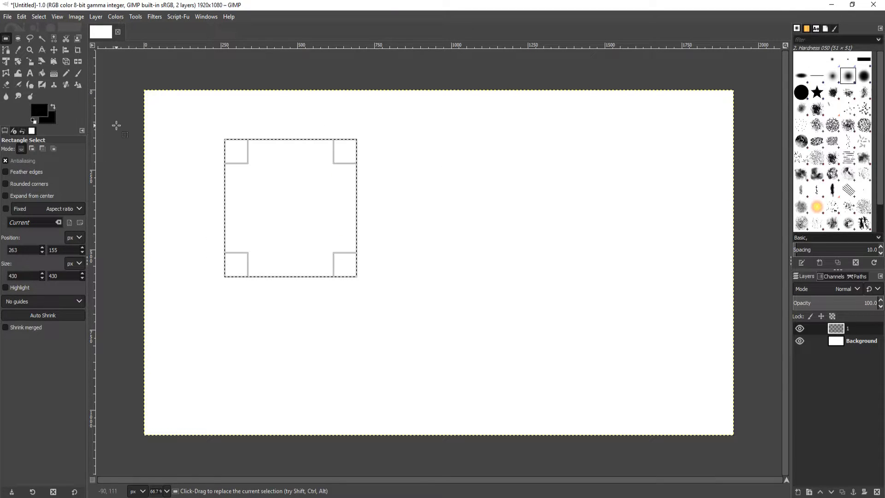
{"action": "mouse_move", "coordinate": [122, 62]}
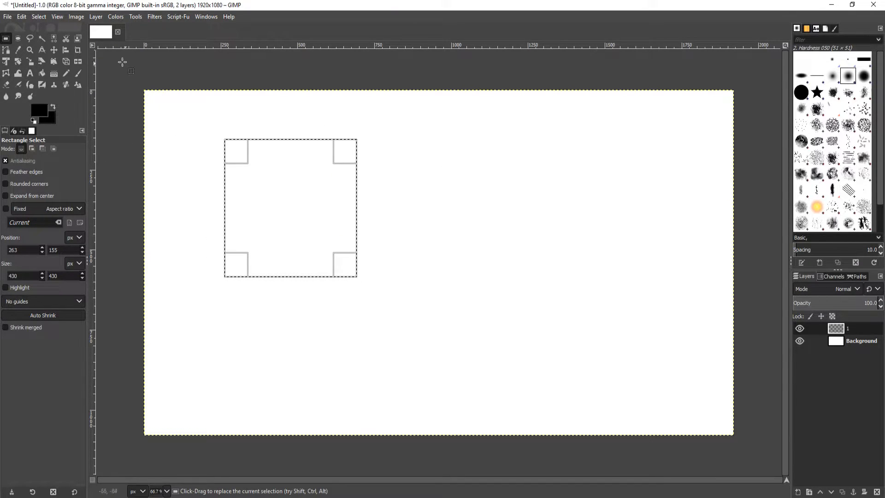
{"action": "left_click", "coordinate": [22, 16]}
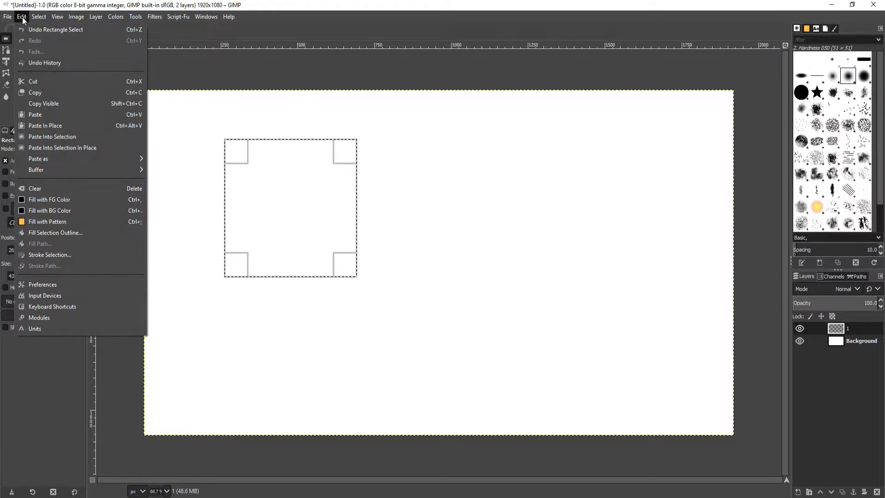
{"action": "mouse_move", "coordinate": [51, 136]}
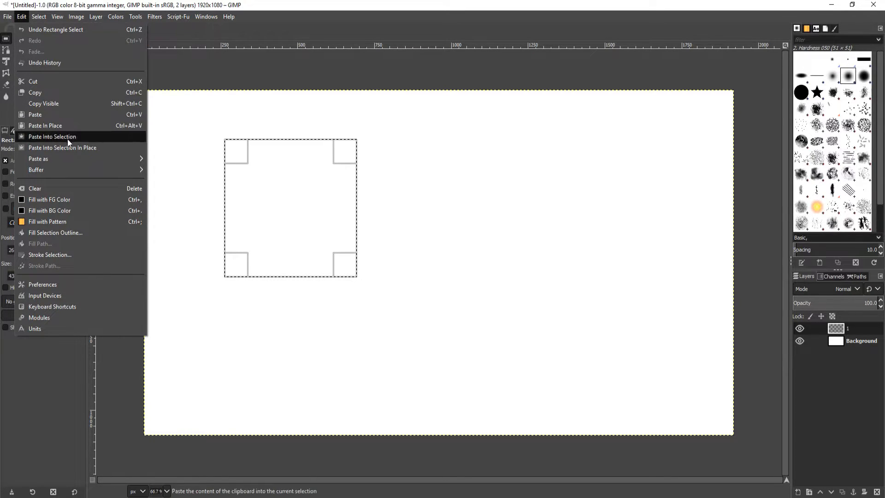
{"action": "mouse_move", "coordinate": [55, 233]}
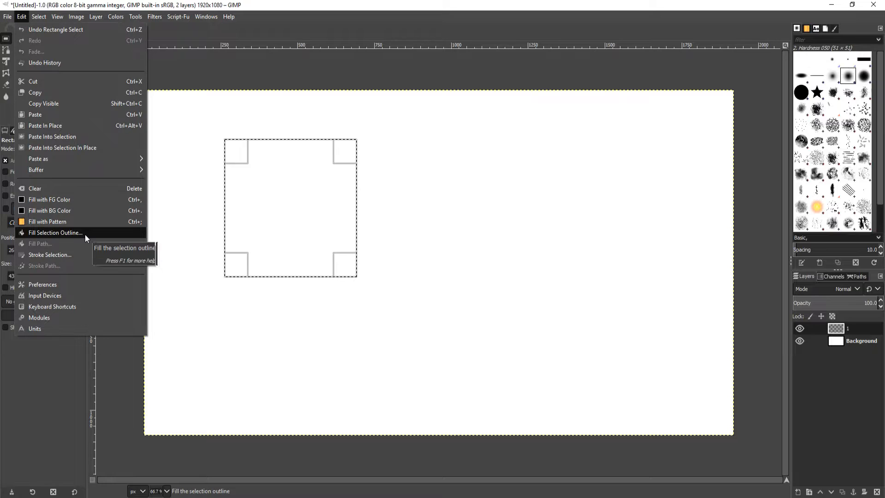
{"action": "left_click", "coordinate": [55, 232]}
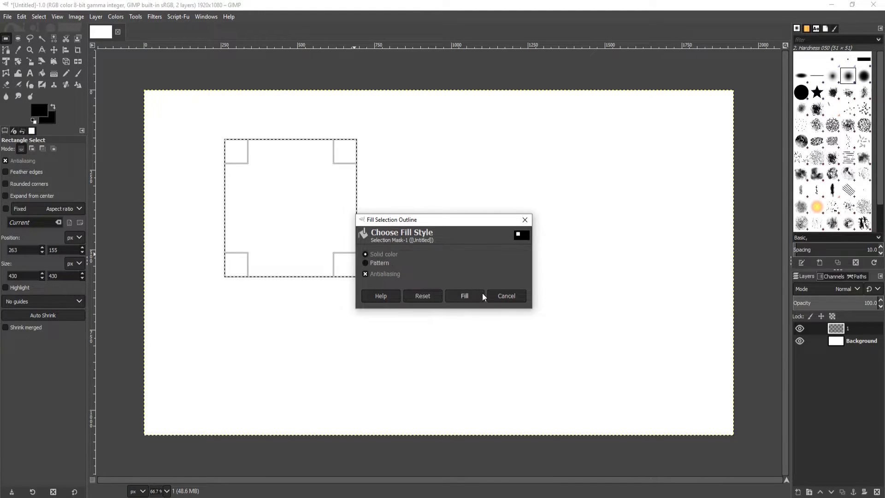
{"action": "left_click", "coordinate": [464, 296]}
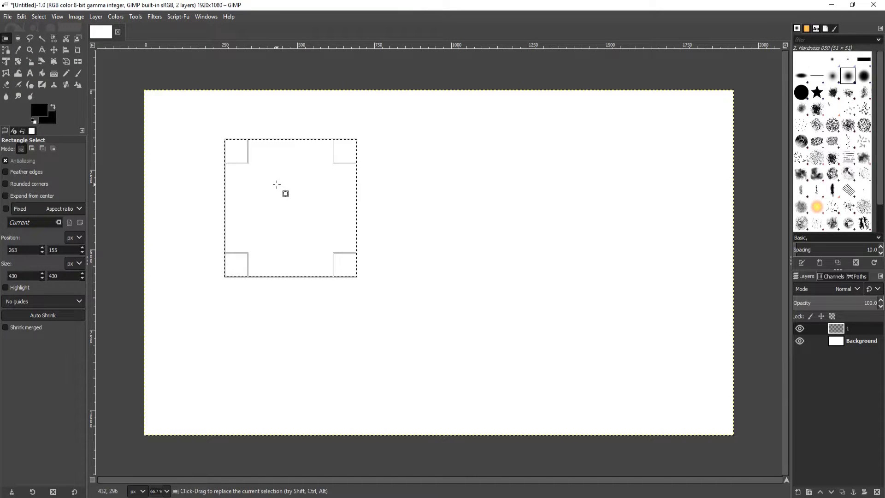
- Set the foreground to pure red, bucket-fill the square, then undo the fill
{"action": "left_click", "coordinate": [42, 73]}
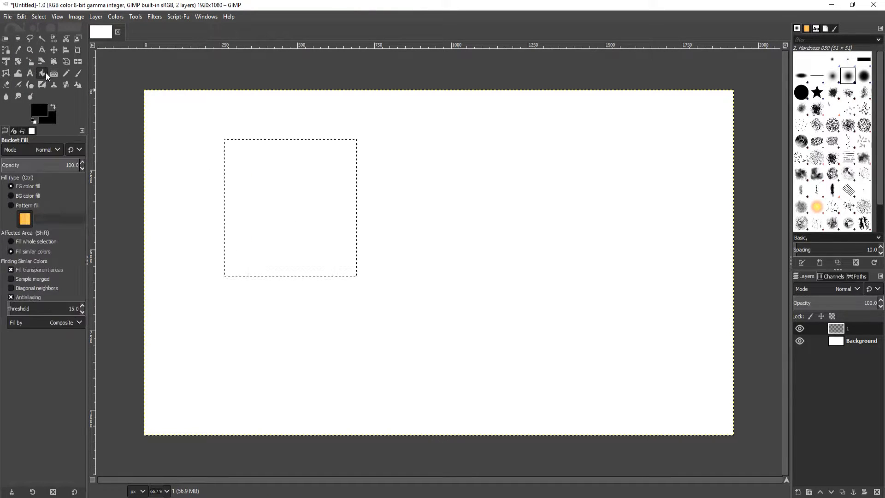
{"action": "left_click", "coordinate": [33, 116]}
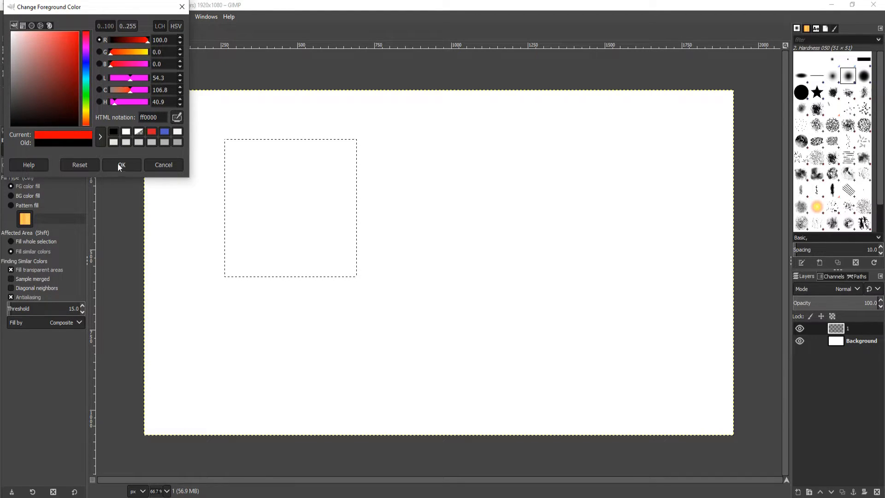
{"action": "left_click", "coordinate": [121, 164]}
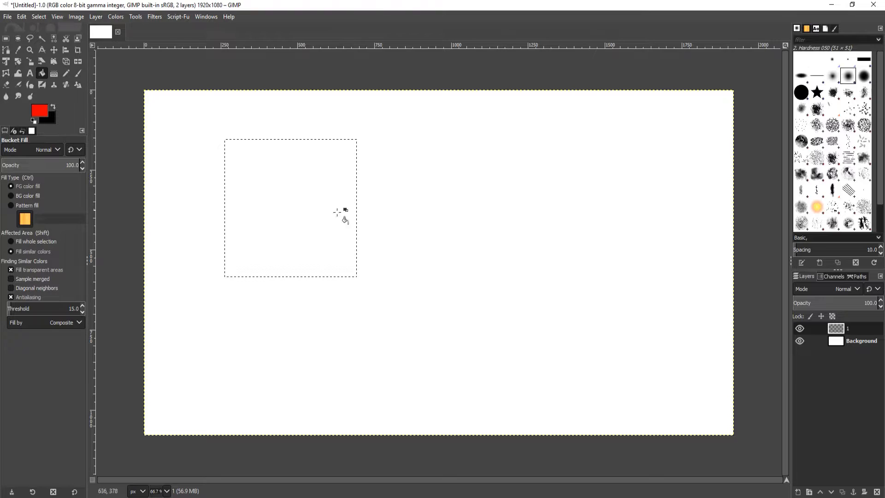
{"action": "left_click", "coordinate": [298, 166]}
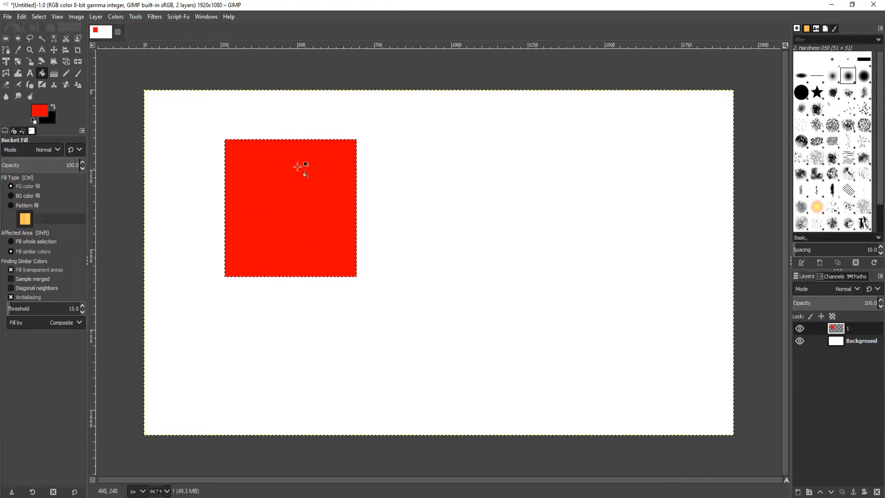
{"action": "mouse_move", "coordinate": [279, 189]}
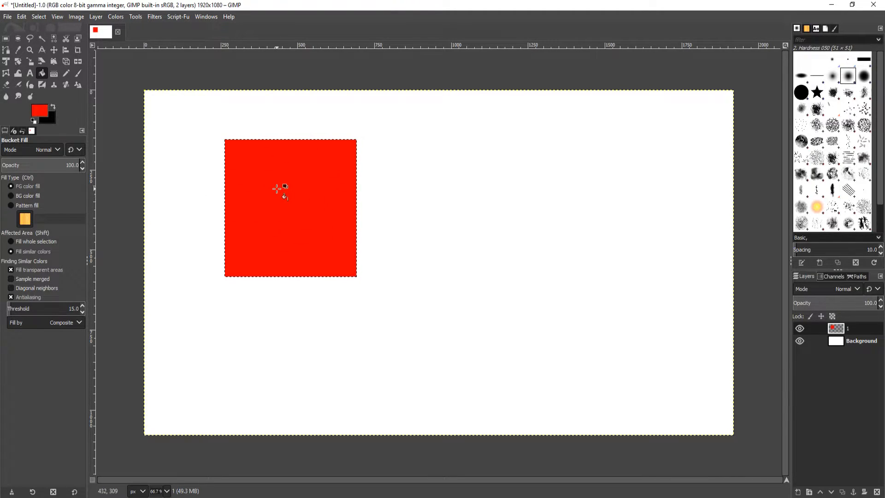
{"action": "mouse_move", "coordinate": [327, 201]}
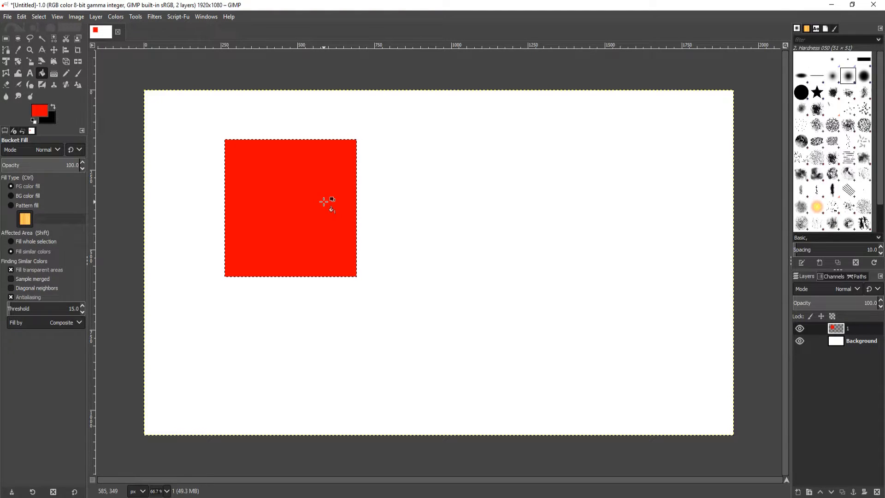
{"action": "left_click", "coordinate": [11, 195]}
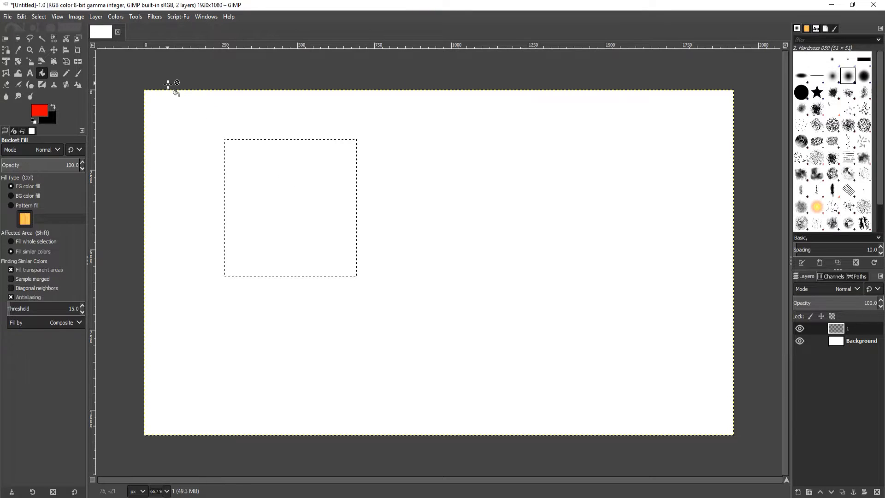
- Stroke the square selection with a 6 px solid red line, then deselect
{"action": "left_click", "coordinate": [21, 16]}
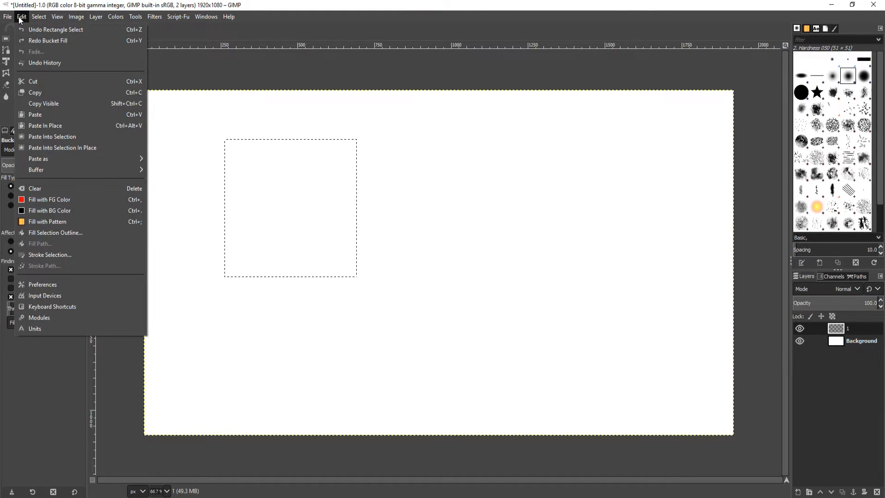
{"action": "mouse_move", "coordinate": [47, 221]}
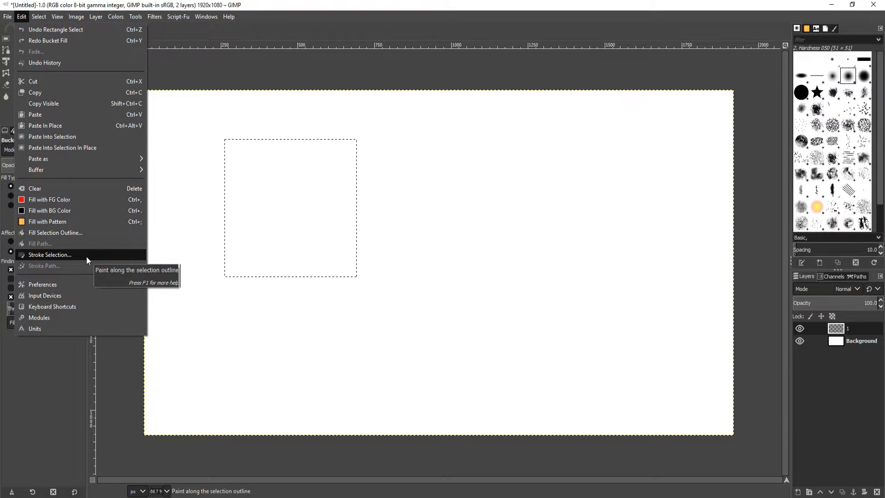
{"action": "left_click", "coordinate": [49, 254]}
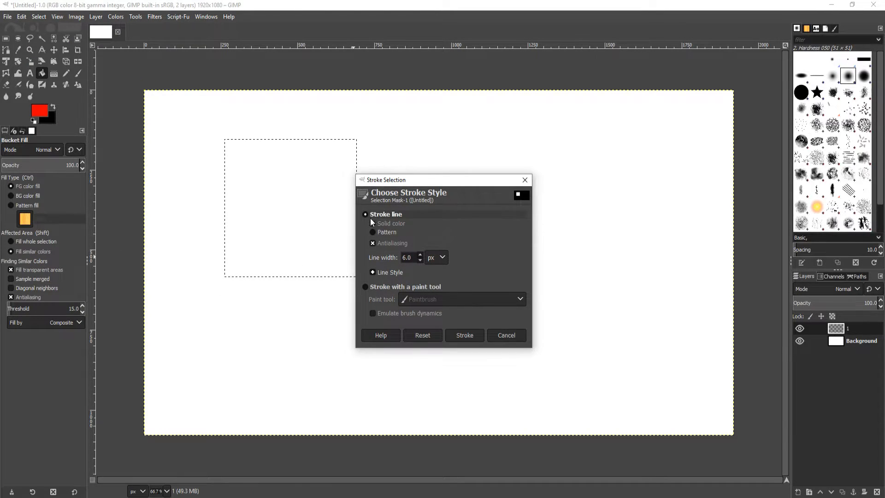
{"action": "left_click", "coordinate": [373, 223]}
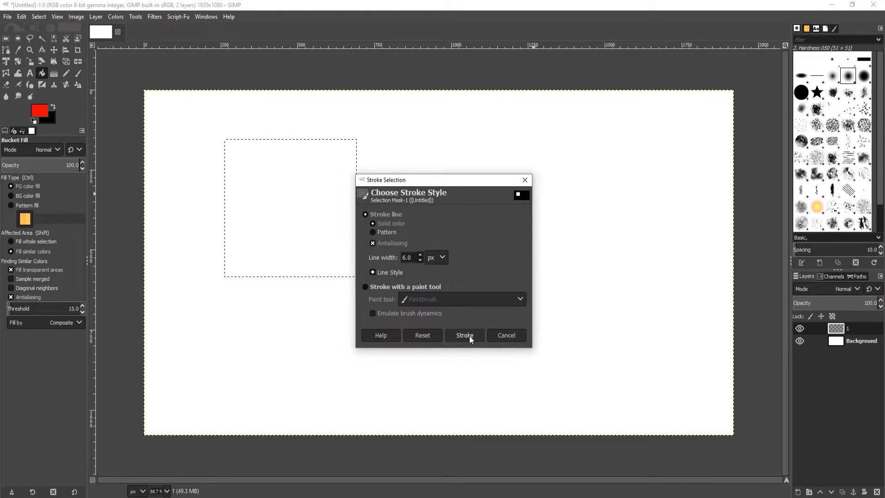
{"action": "left_click", "coordinate": [464, 334]}
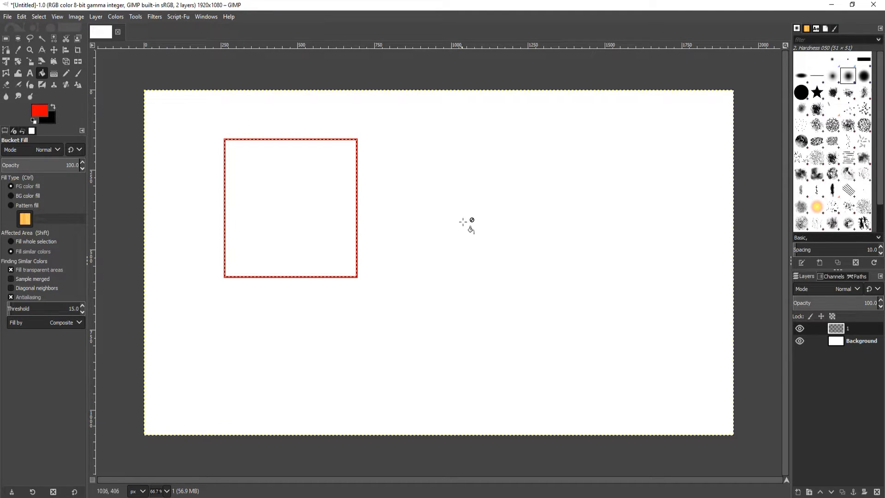
{"action": "left_click", "coordinate": [6, 38]}
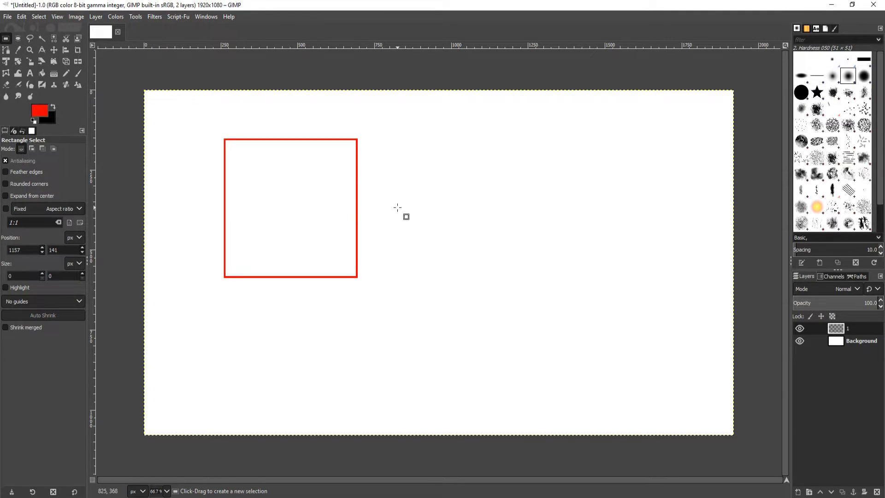
- Select a square right of the first and stroke it with the Paintbrush for a soft outline
{"action": "left_click_drag", "start_coordinate": [374, 139], "coordinate": [508, 277]}
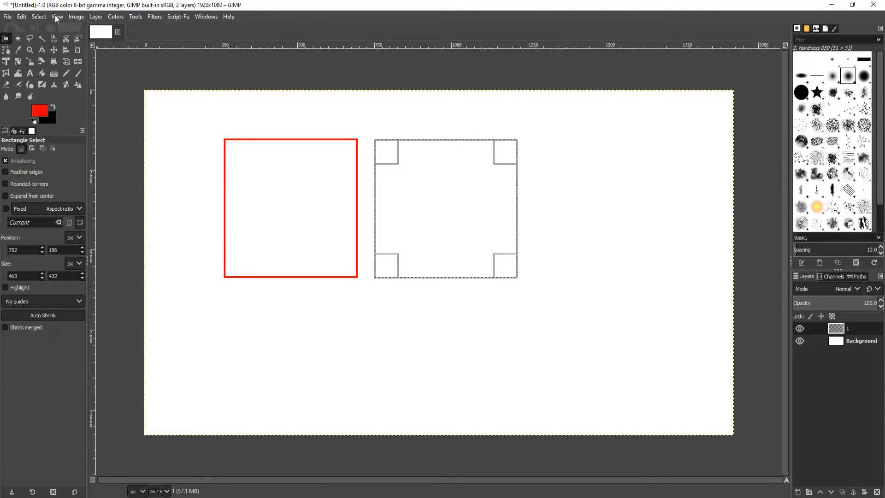
{"action": "left_click", "coordinate": [20, 16]}
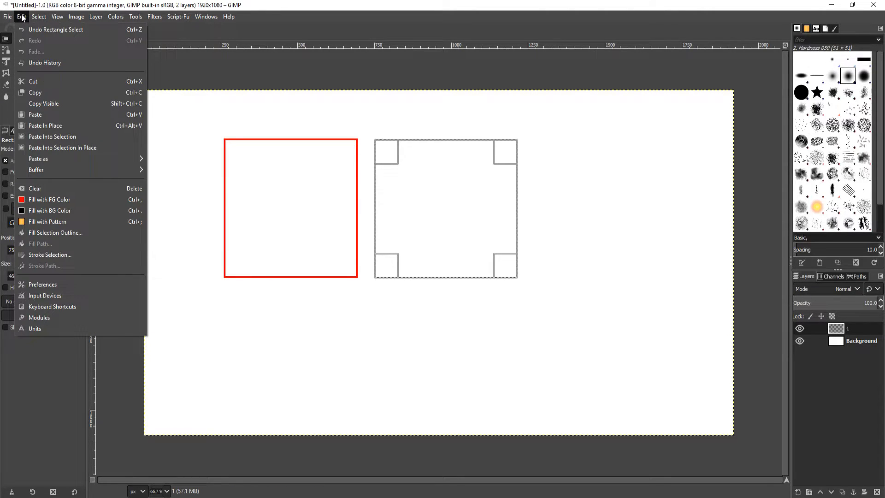
{"action": "left_click", "coordinate": [50, 255]}
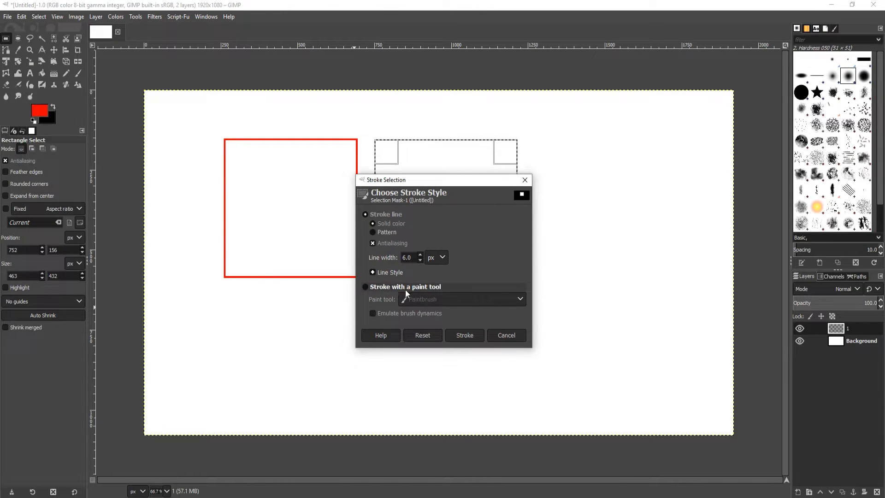
{"action": "left_click", "coordinate": [365, 287]}
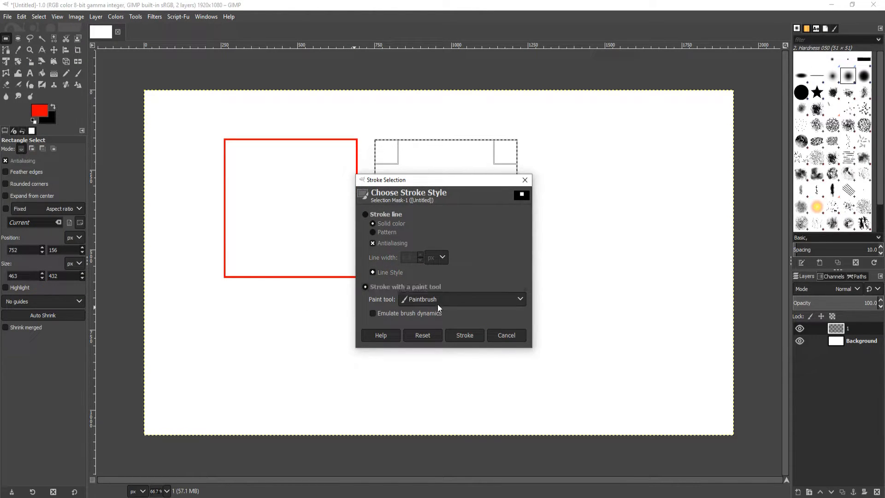
{"action": "left_click", "coordinate": [461, 299]}
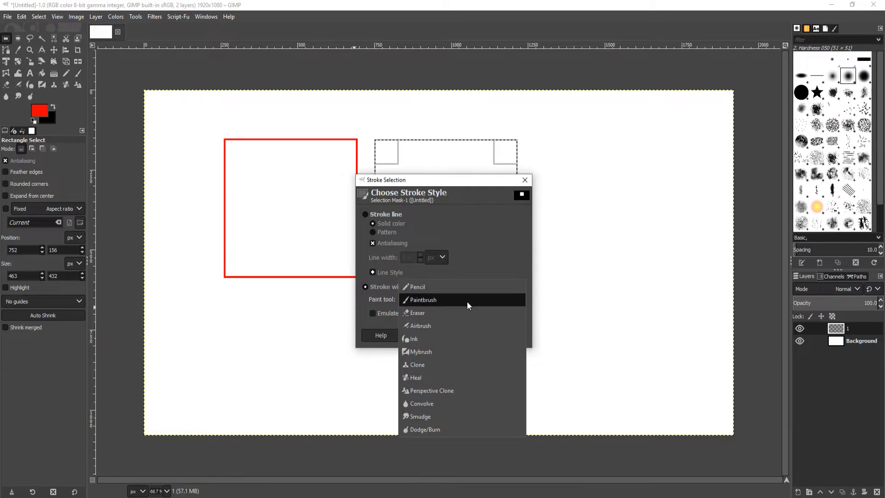
{"action": "mouse_move", "coordinate": [457, 315]}
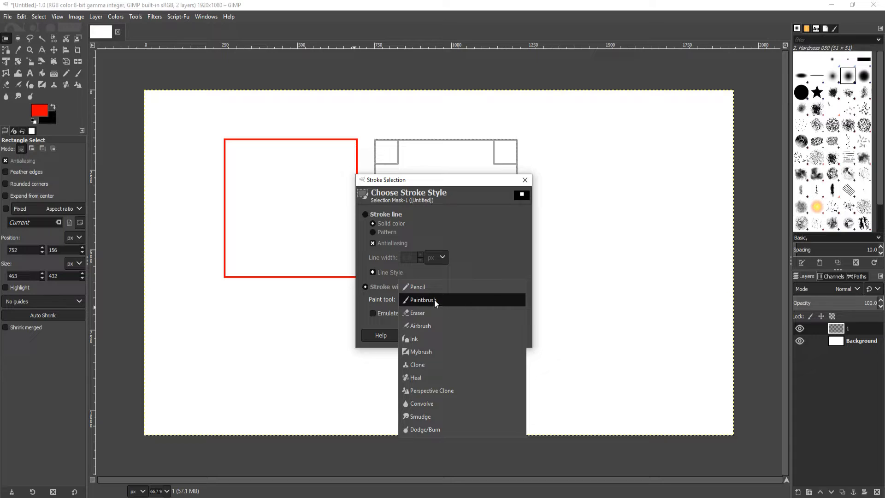
{"action": "left_click", "coordinate": [423, 300]}
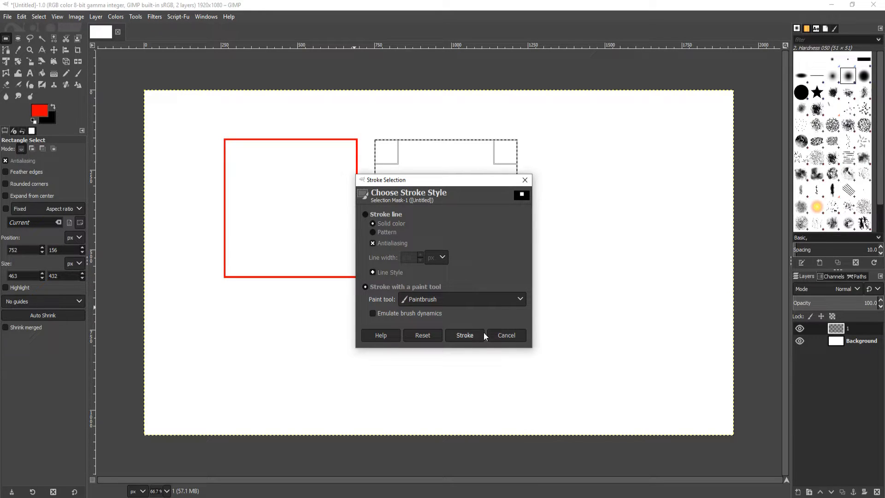
{"action": "left_click", "coordinate": [464, 334]}
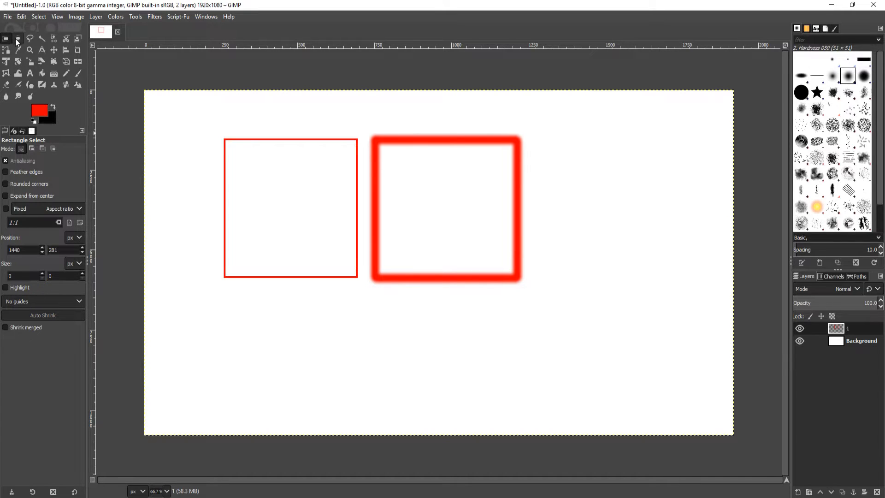
{"action": "mouse_move", "coordinate": [18, 38]}
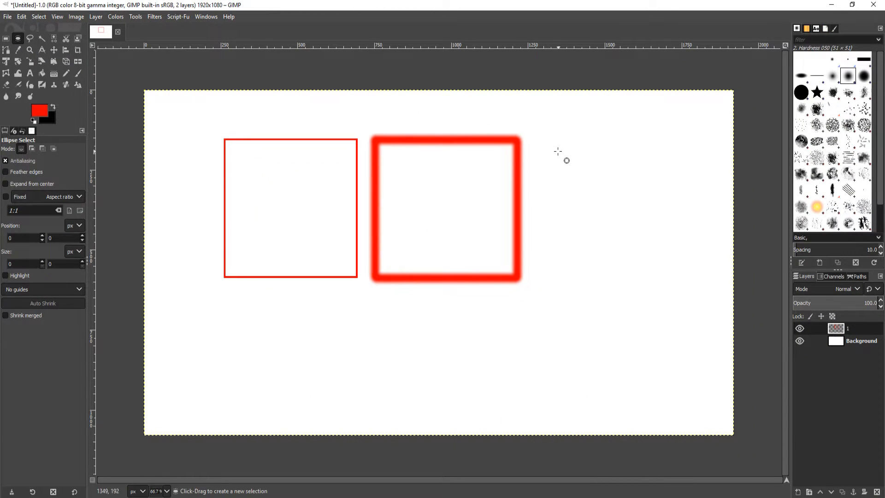
- Drag and enlarge a 1:1 circle selection, about 507 px wide, right of the glowing square
{"action": "left_click_drag", "start_coordinate": [544, 141], "coordinate": [559, 160]}
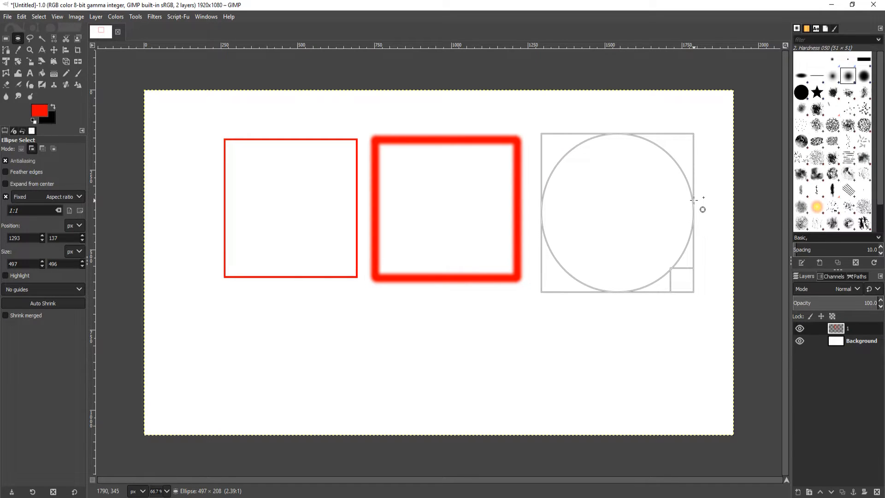
{"action": "left_click_drag", "start_coordinate": [693, 199], "coordinate": [699, 276]}
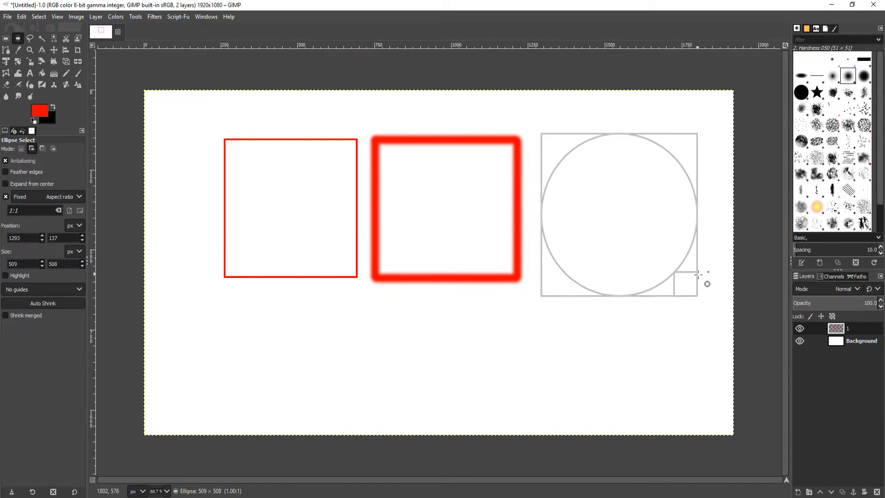
{"action": "left_click_drag", "start_coordinate": [699, 287], "coordinate": [648, 296]}
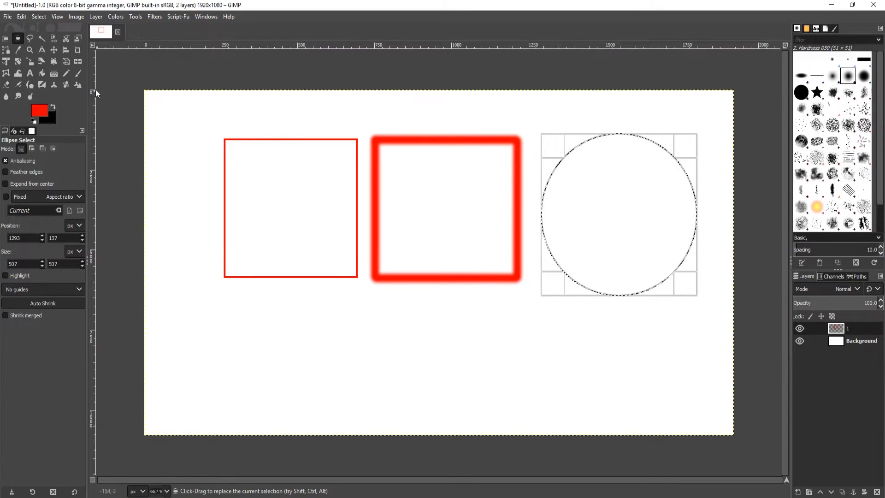
- Stroke the circle selection with a soft red paintbrush outline matching the glowing square
{"action": "left_click", "coordinate": [20, 16]}
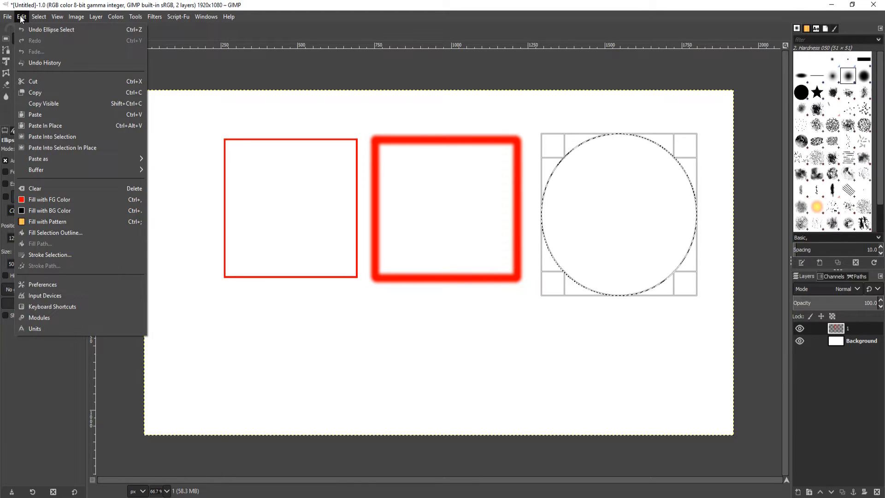
{"action": "mouse_move", "coordinate": [49, 254]}
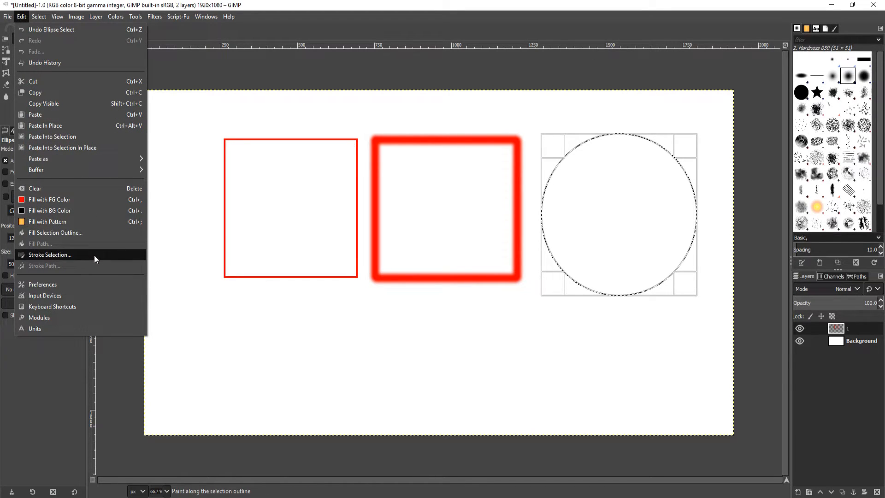
{"action": "left_click", "coordinate": [50, 255]}
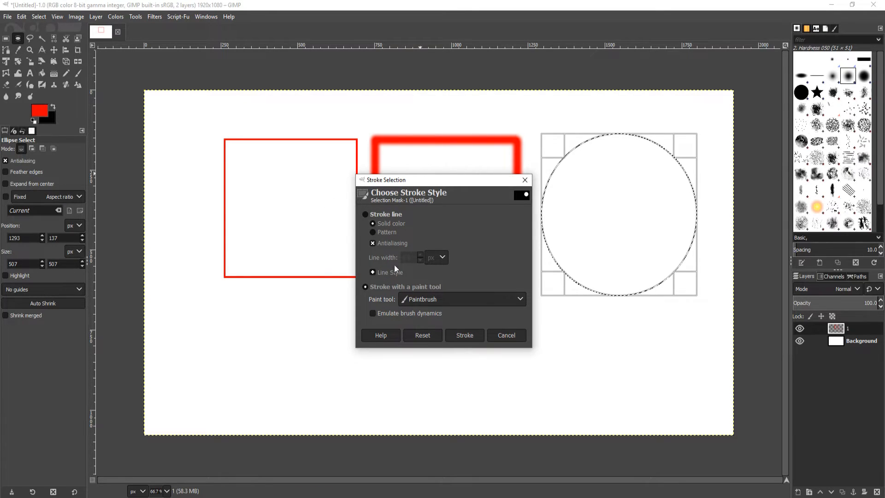
{"action": "left_click", "coordinate": [464, 335]}
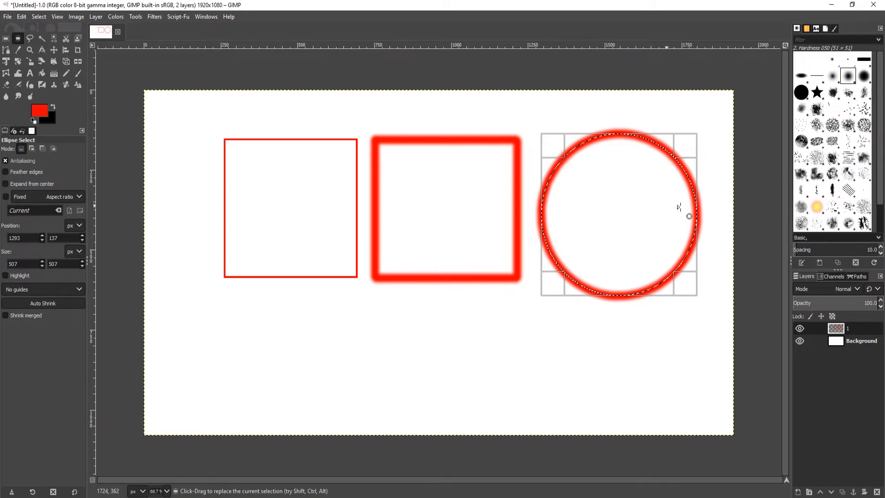
{"action": "left_click", "coordinate": [18, 38]}
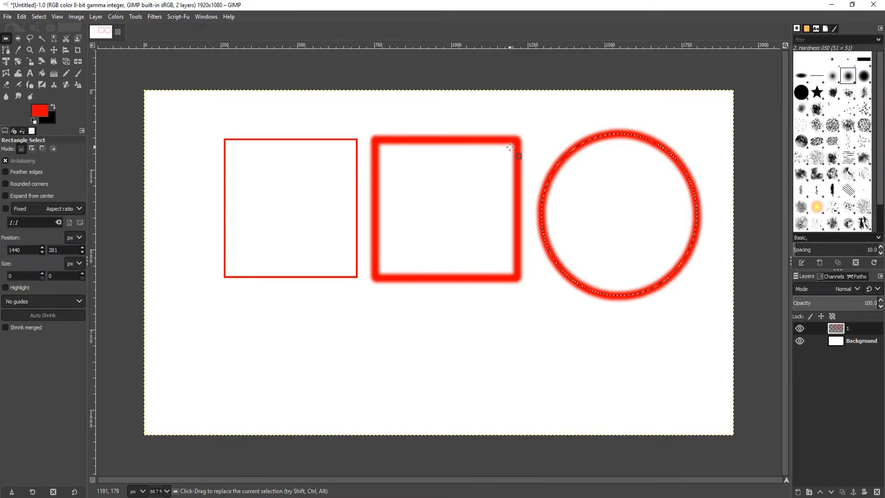
{"action": "mouse_move", "coordinate": [352, 324]}
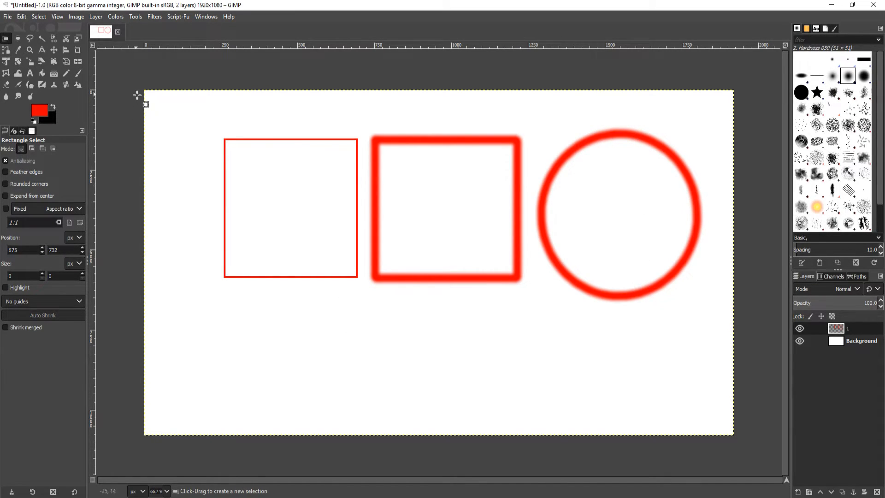
- With the Move tool, drag layer 1's red shapes up and to the left
{"action": "left_click", "coordinate": [53, 50]}
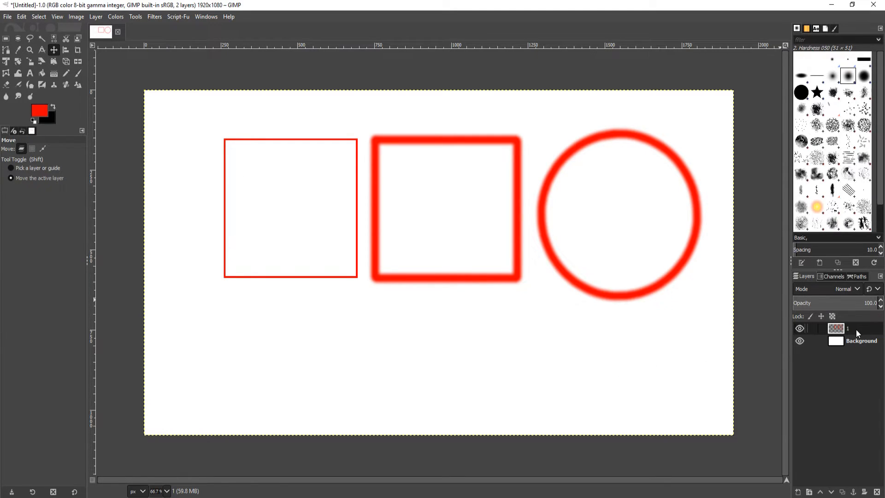
{"action": "mouse_move", "coordinate": [266, 174]}
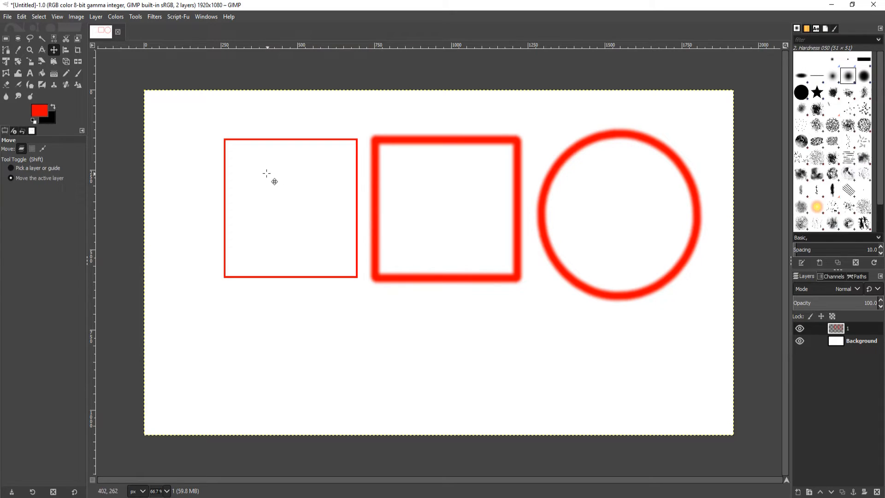
{"action": "mouse_move", "coordinate": [374, 186]}
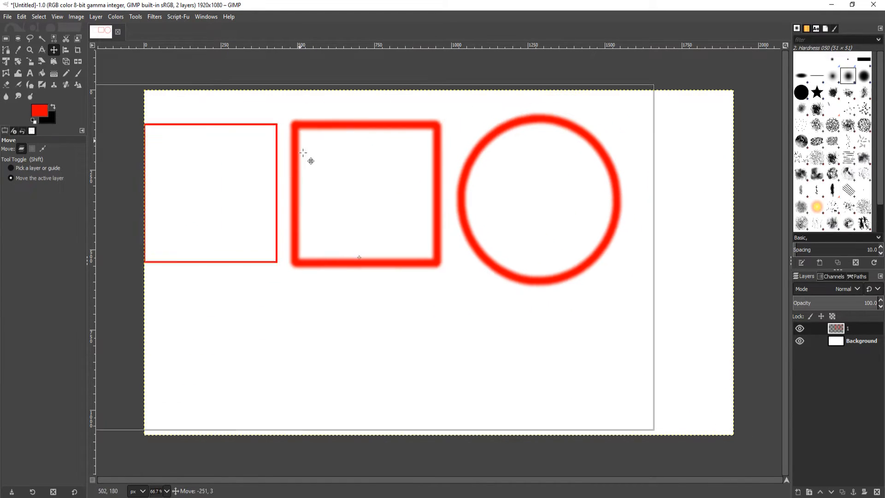
{"action": "left_click_drag", "start_coordinate": [309, 160], "coordinate": [385, 266]}
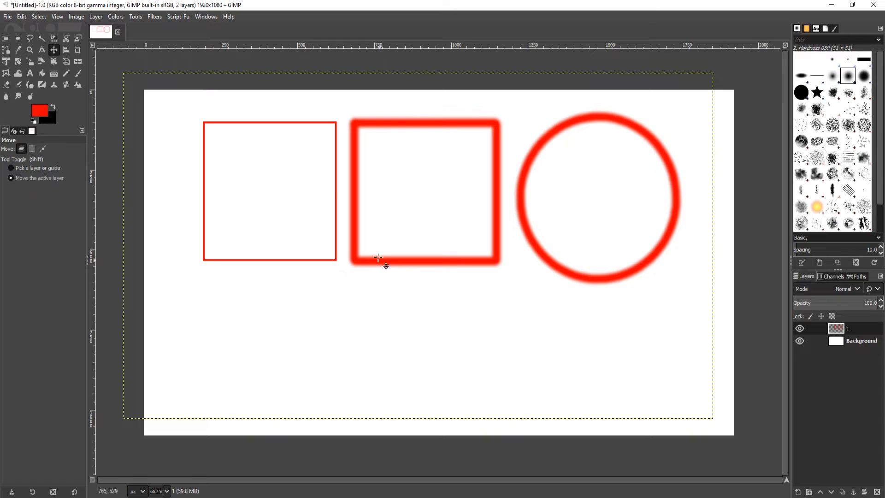
{"action": "mouse_move", "coordinate": [497, 158]}
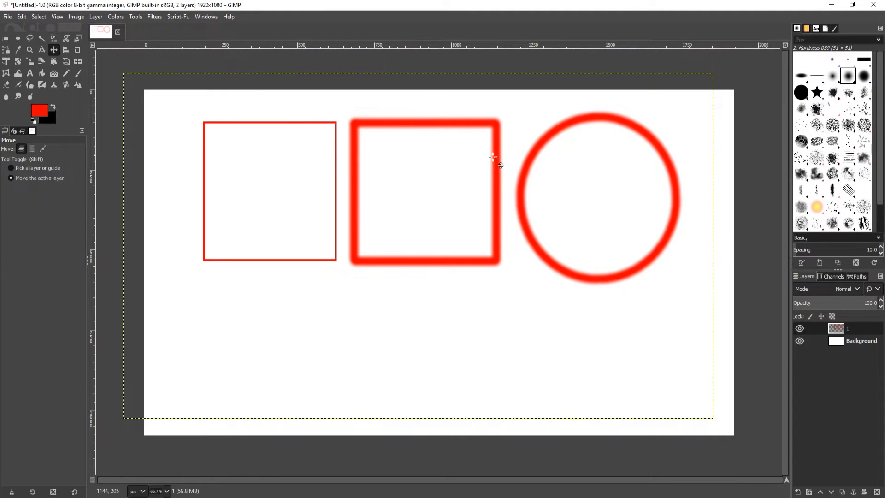
{"action": "mouse_move", "coordinate": [534, 256]}
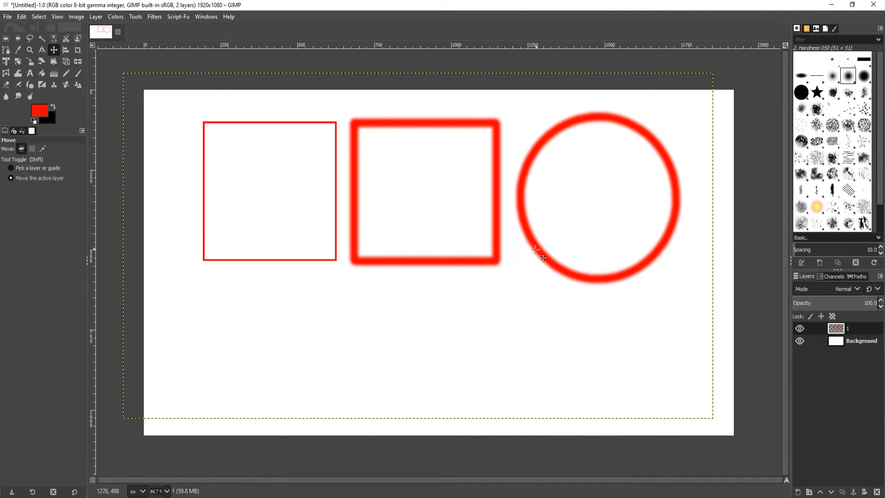
{"action": "mouse_move", "coordinate": [529, 272]}
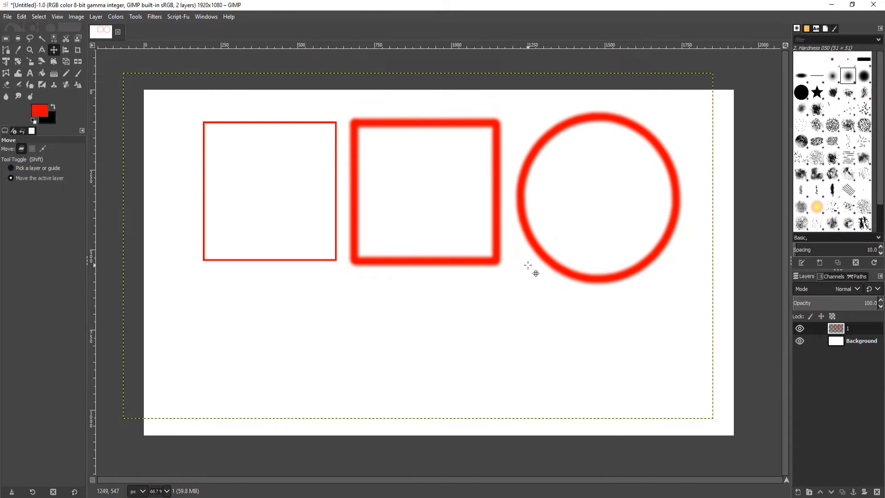
{"action": "mouse_move", "coordinate": [528, 279]}
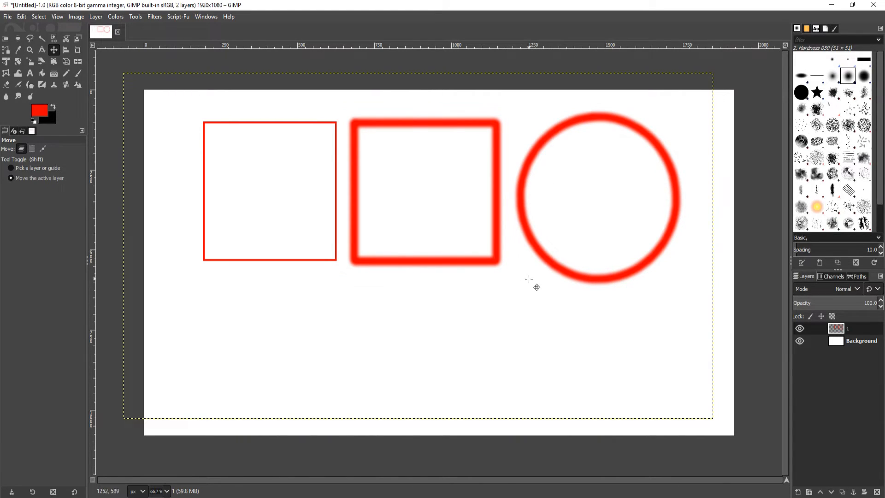
{"action": "mouse_move", "coordinate": [578, 346]}
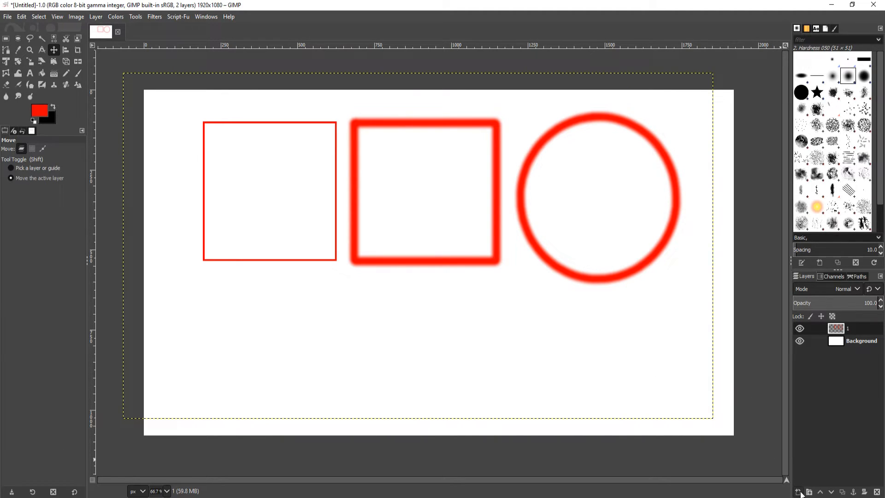
- Create a new transparent layer '2' above layer '1'
{"action": "left_click", "coordinate": [799, 492]}
{"action": "type", "text": "2"}
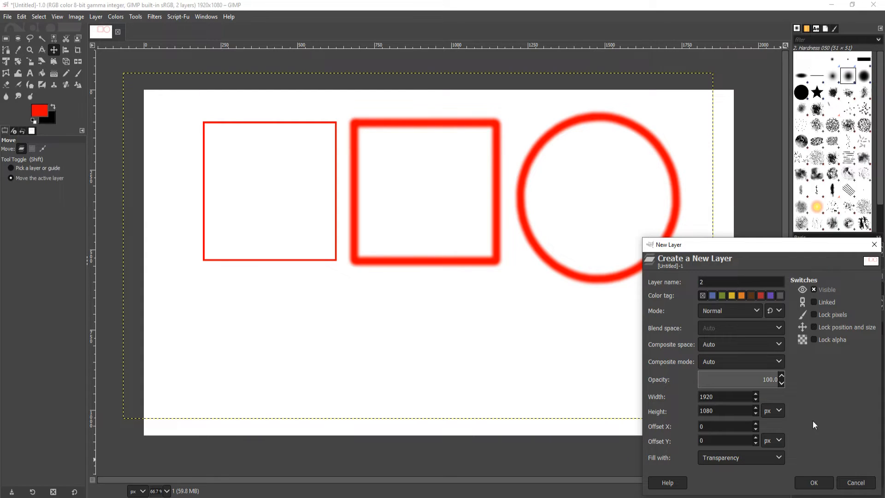
{"action": "left_click", "coordinate": [813, 482]}
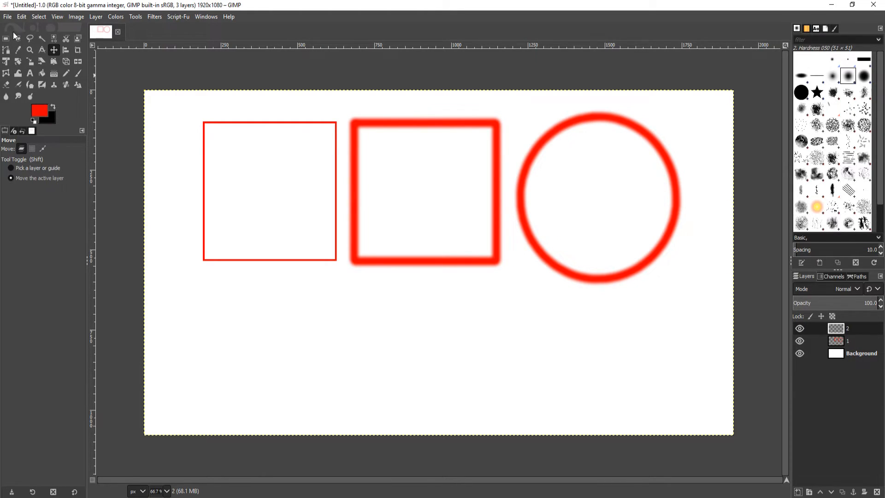
- Select a circular area below the first red square and bucket-fill it blue
{"action": "left_click", "coordinate": [17, 38]}
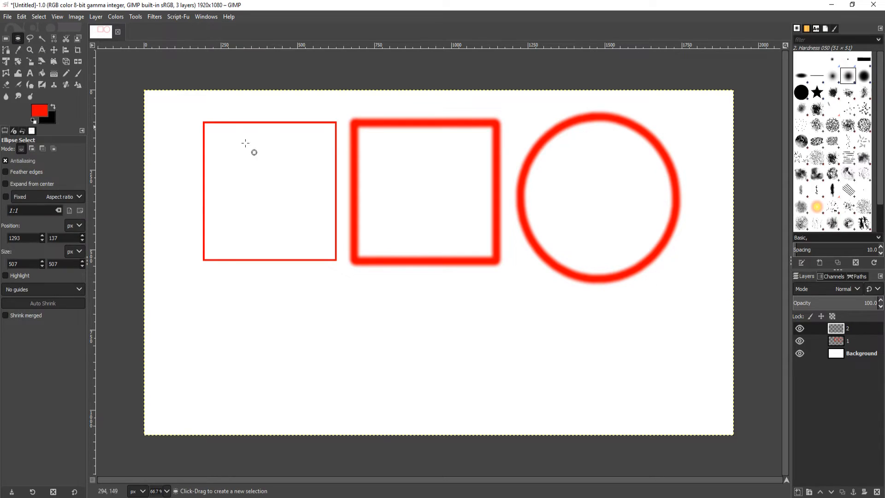
{"action": "left_click_drag", "start_coordinate": [206, 265], "coordinate": [322, 391]}
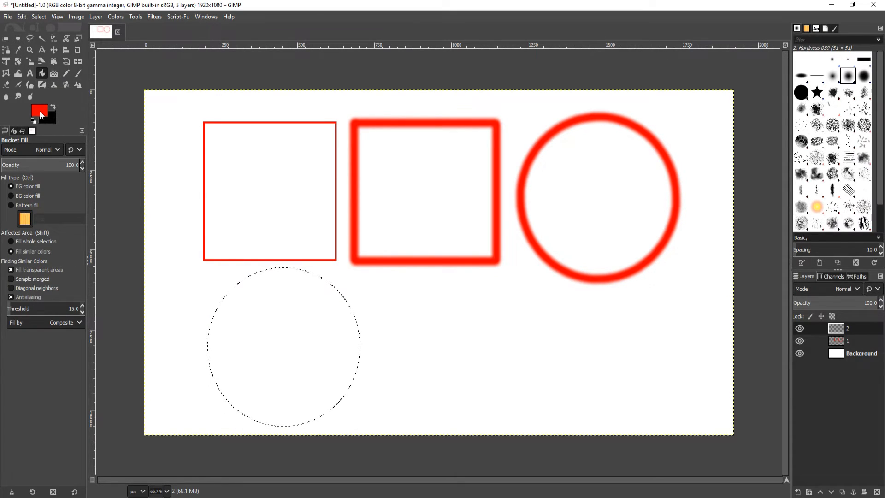
{"action": "left_click", "coordinate": [39, 109]}
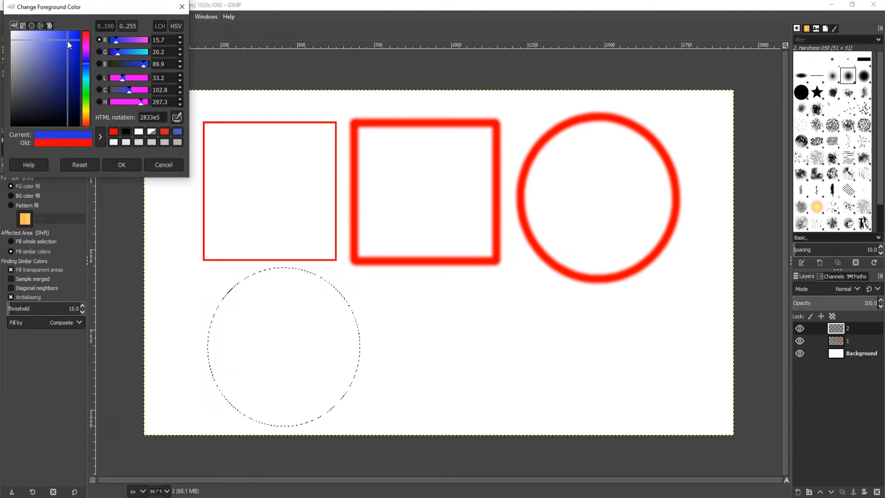
{"action": "left_click", "coordinate": [121, 164]}
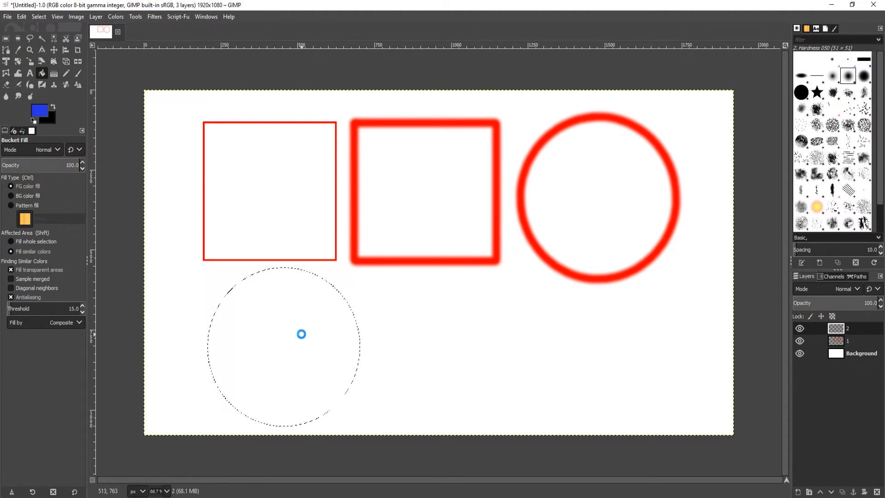
{"action": "left_click", "coordinate": [302, 334]}
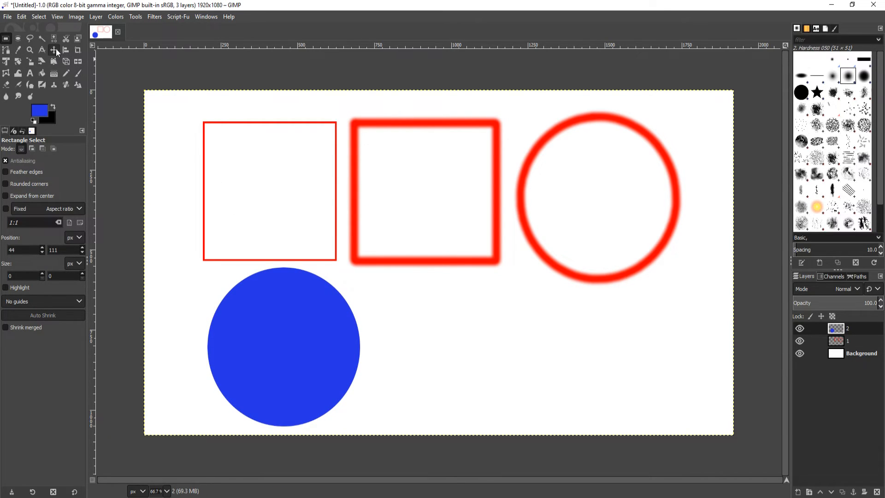
- Move layer 2 so the blue circle is centred inside the glowing red circle
{"action": "left_click", "coordinate": [53, 50]}
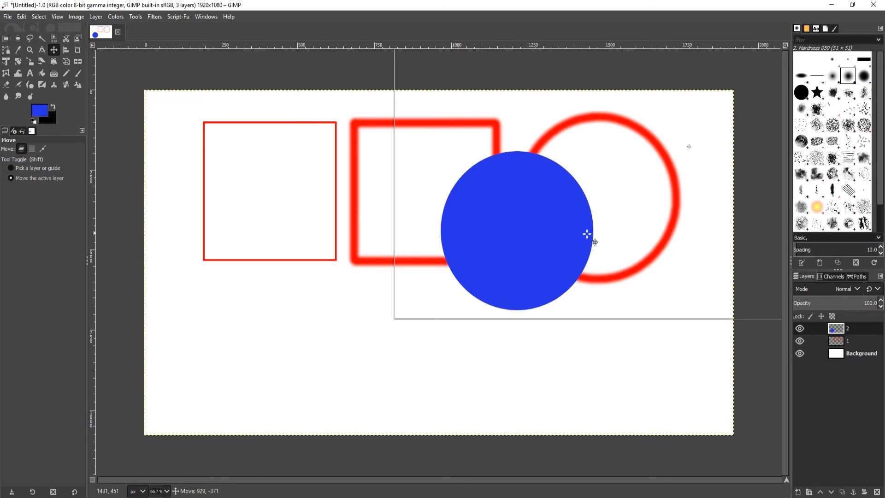
{"action": "left_click_drag", "start_coordinate": [586, 234], "coordinate": [621, 211]}
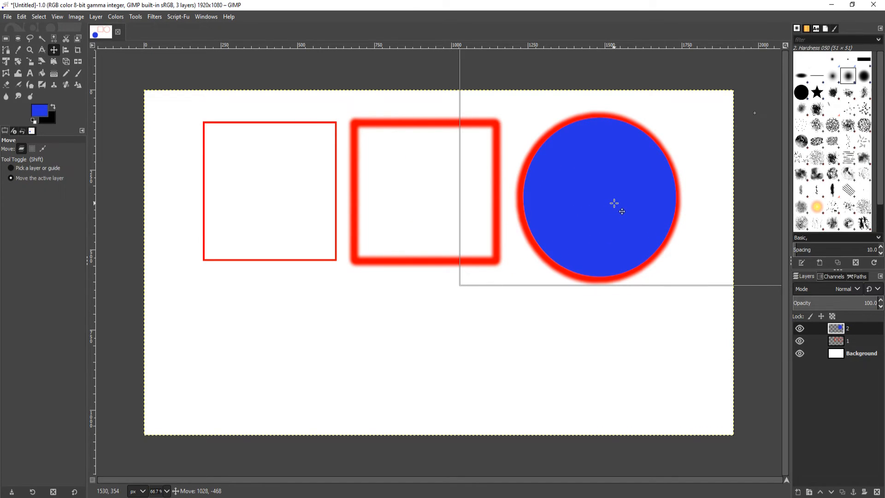
{"action": "left_click_drag", "start_coordinate": [614, 203], "coordinate": [618, 214]}
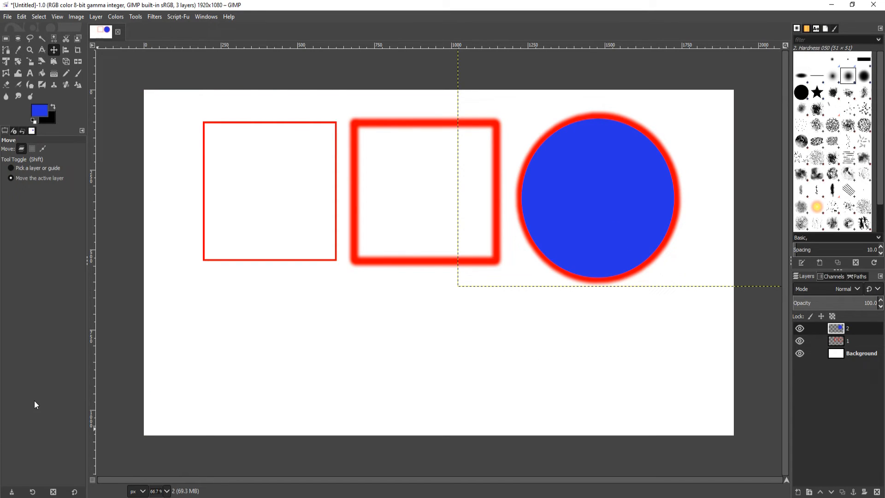
{"action": "left_click", "coordinate": [6, 39]}
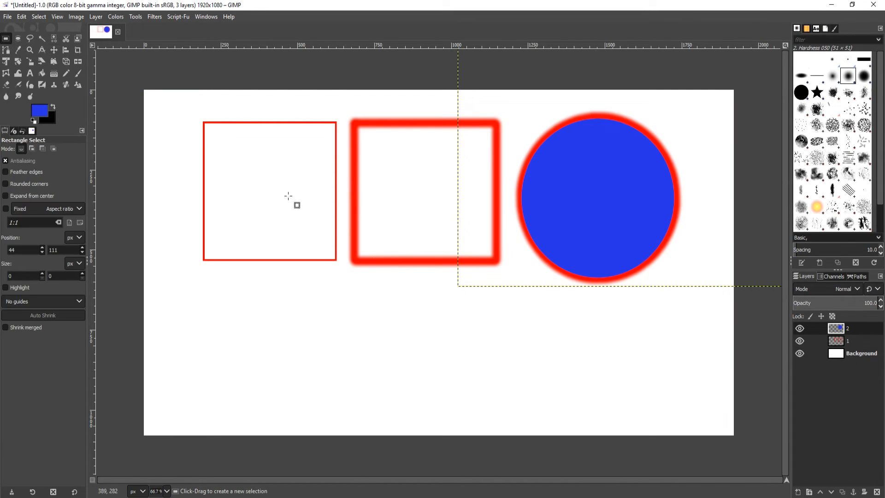
{"action": "mouse_move", "coordinate": [231, 264]}
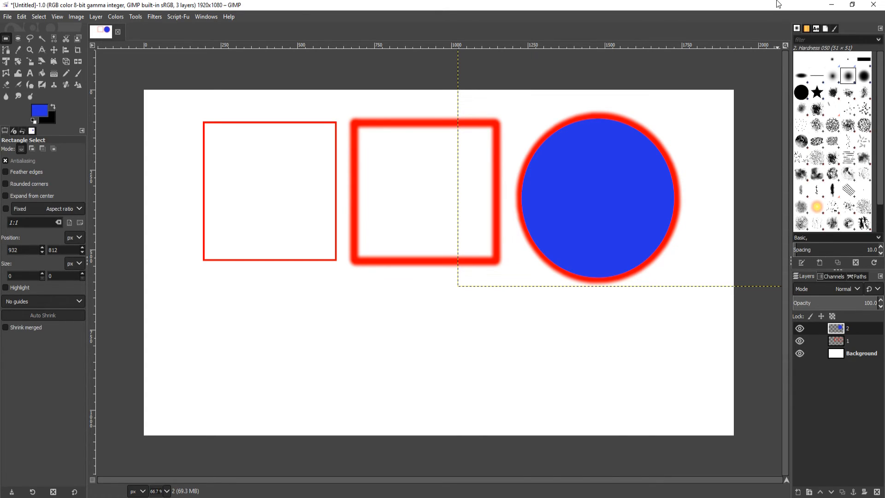
{"action": "mouse_move", "coordinate": [778, 4]}
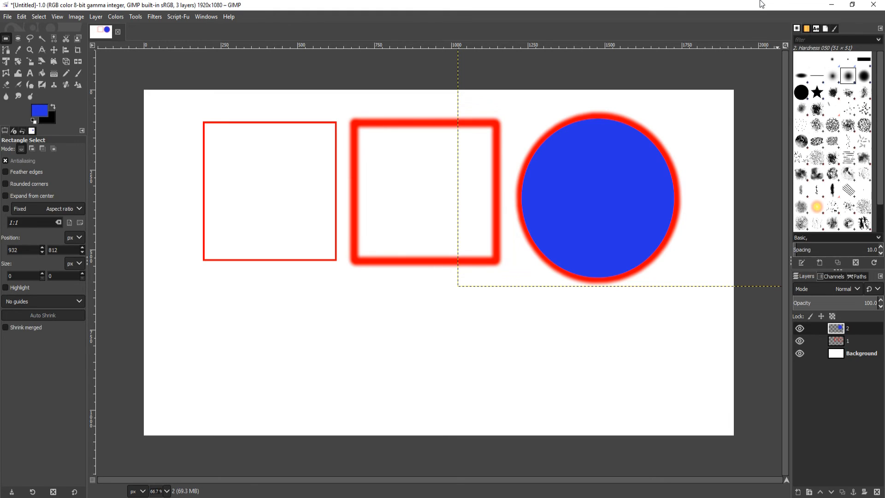